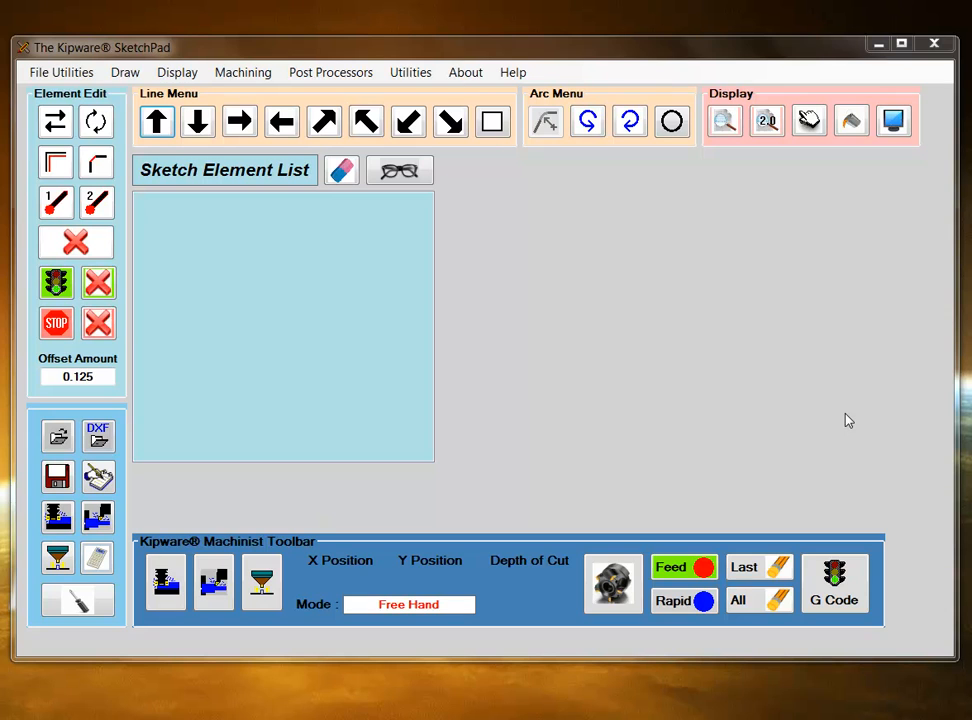
mouse_move(840, 414)
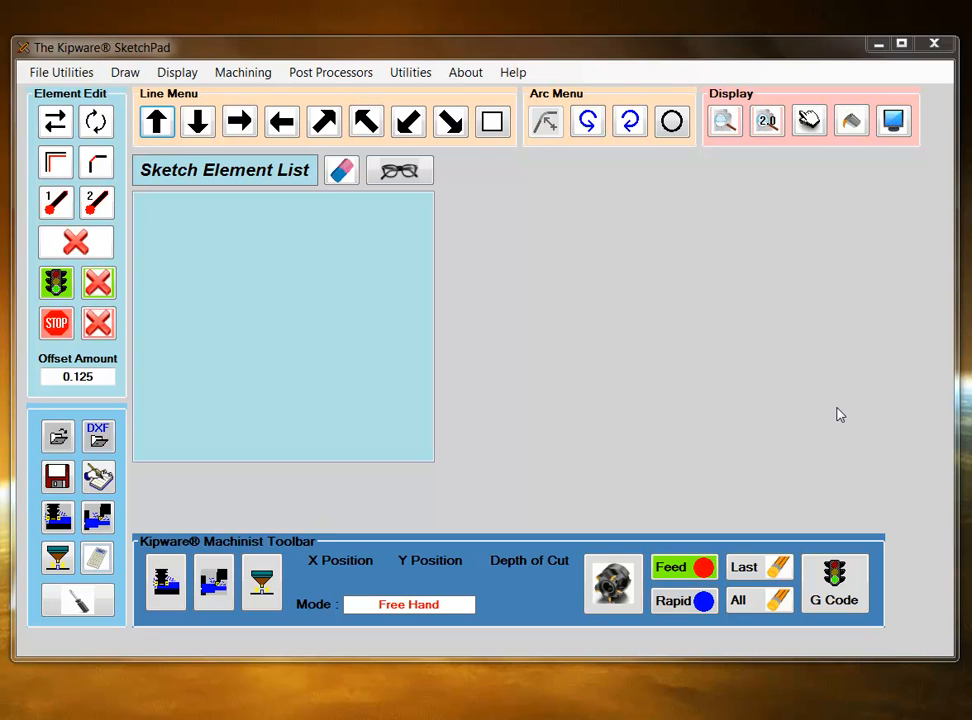
- Import the Lathe_Sample_DXF_2 drawing and zoom the part profile to fill the view
left_click(98, 436)
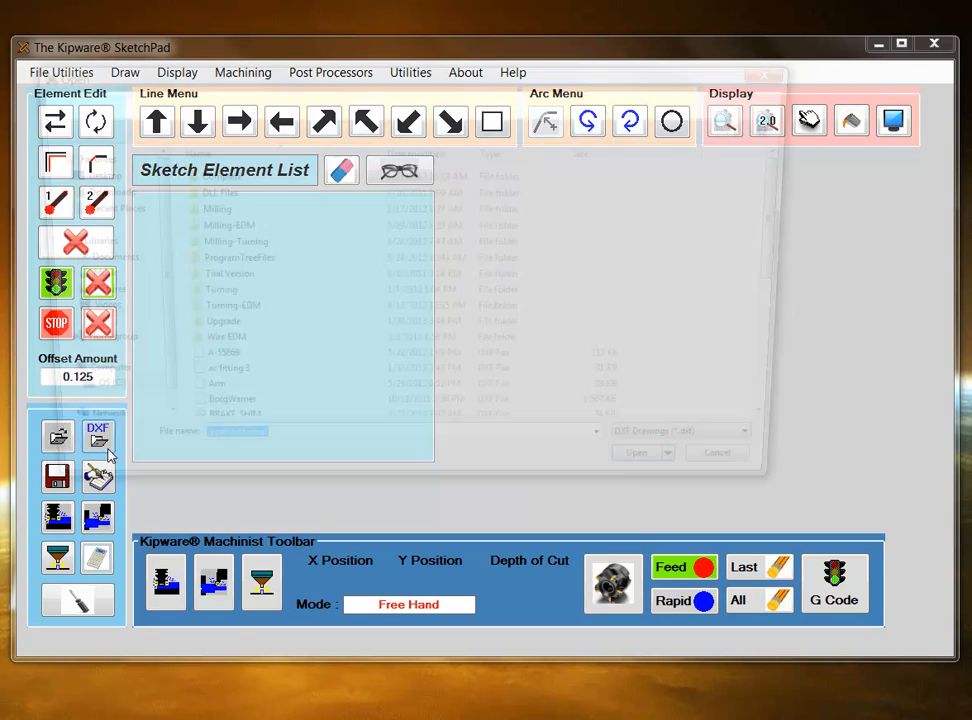
left_click(232, 306)
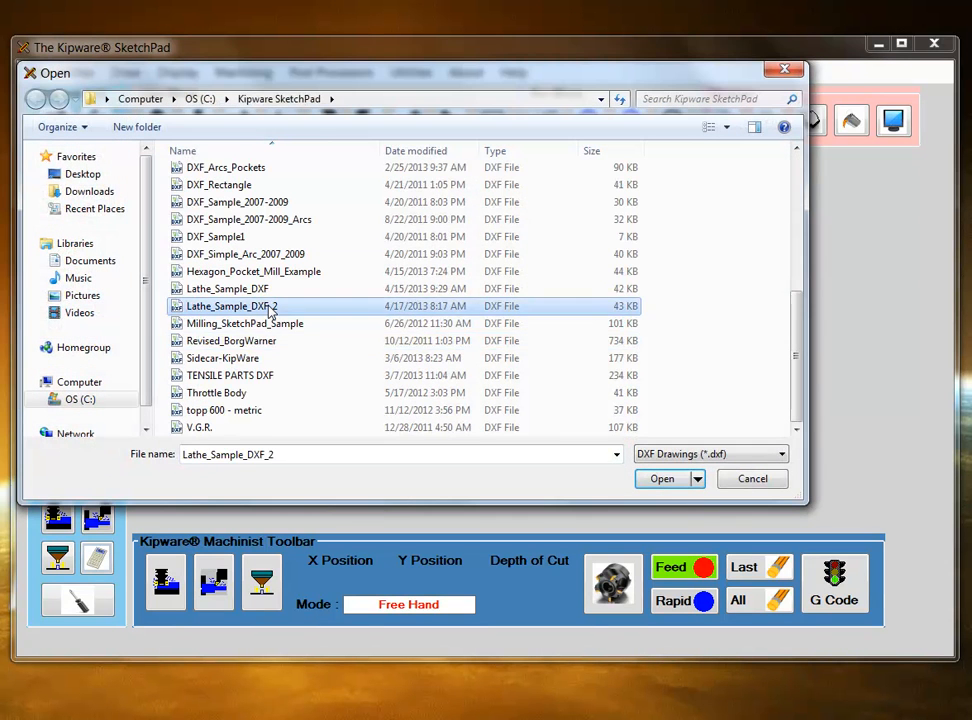
left_click(660, 478)
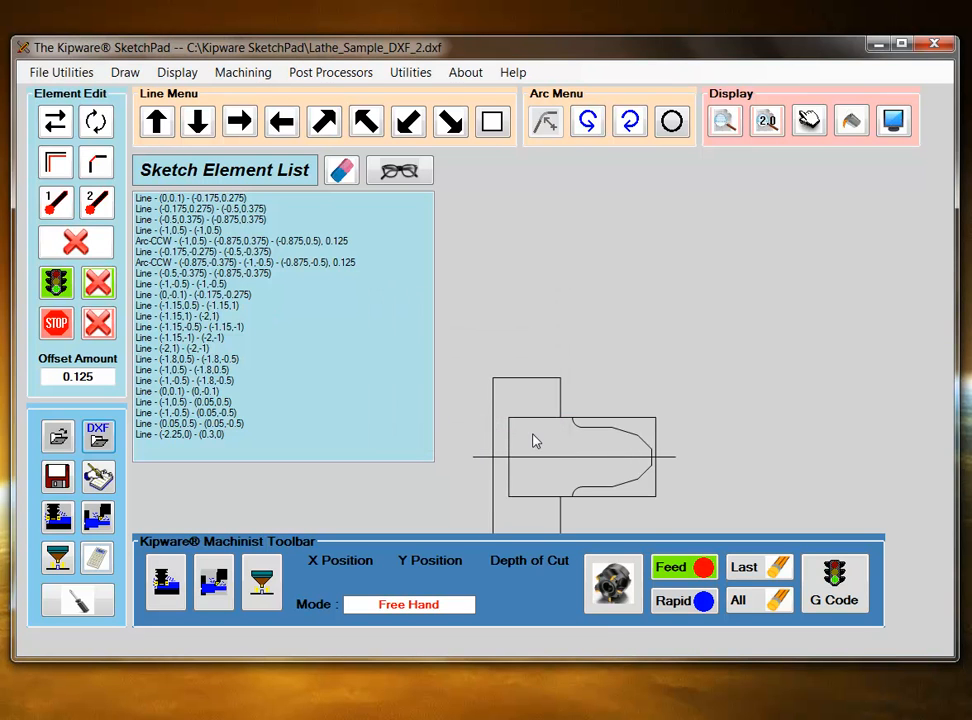
left_click(398, 170)
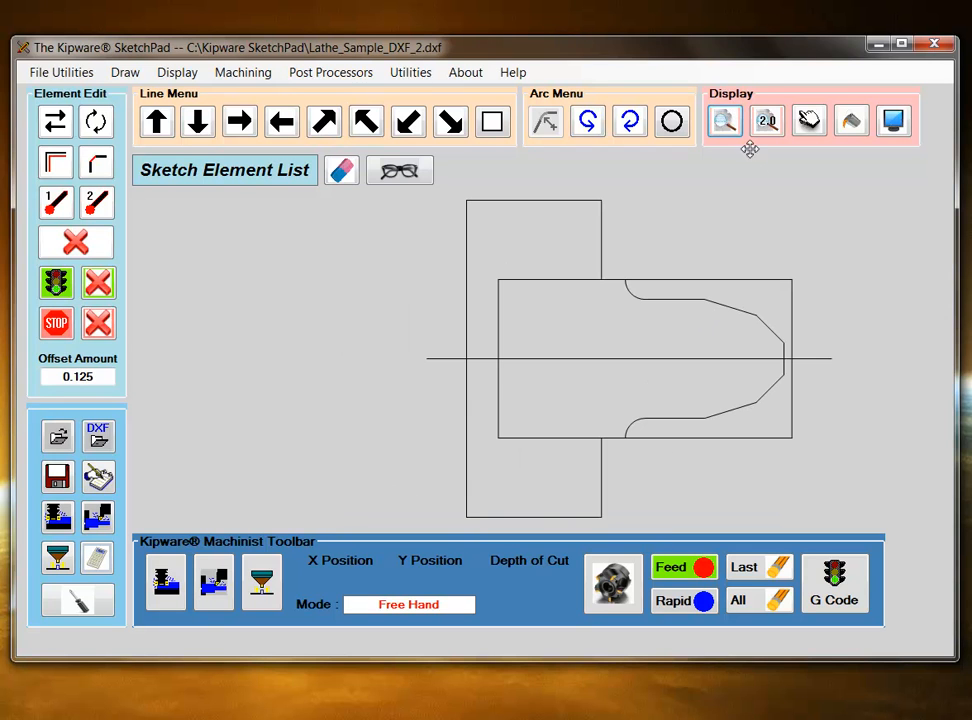
mouse_move(732, 240)
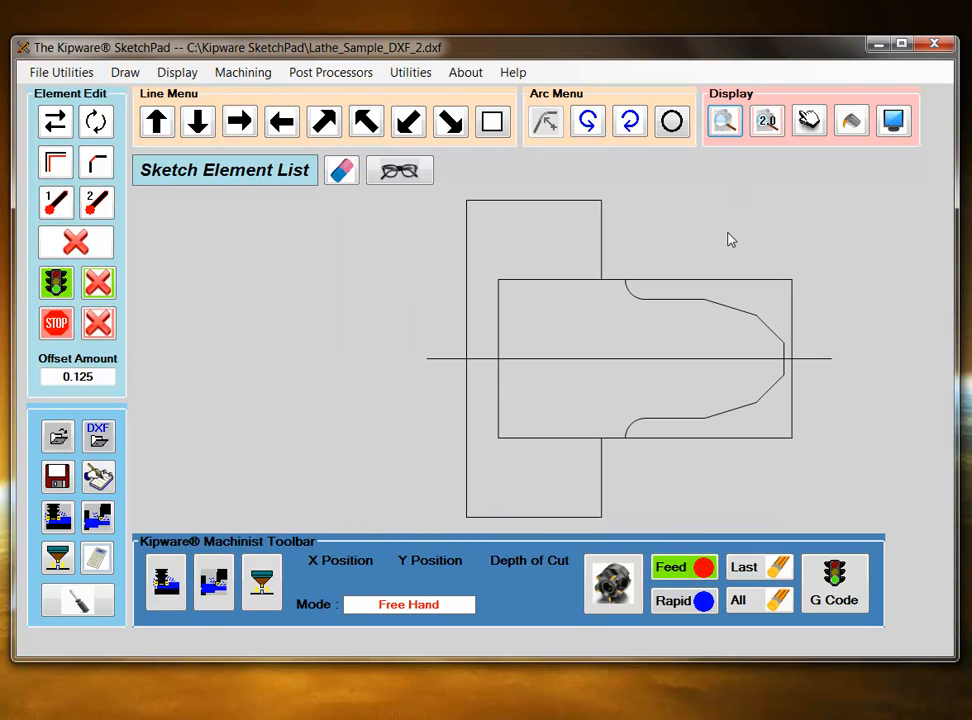
mouse_move(614, 584)
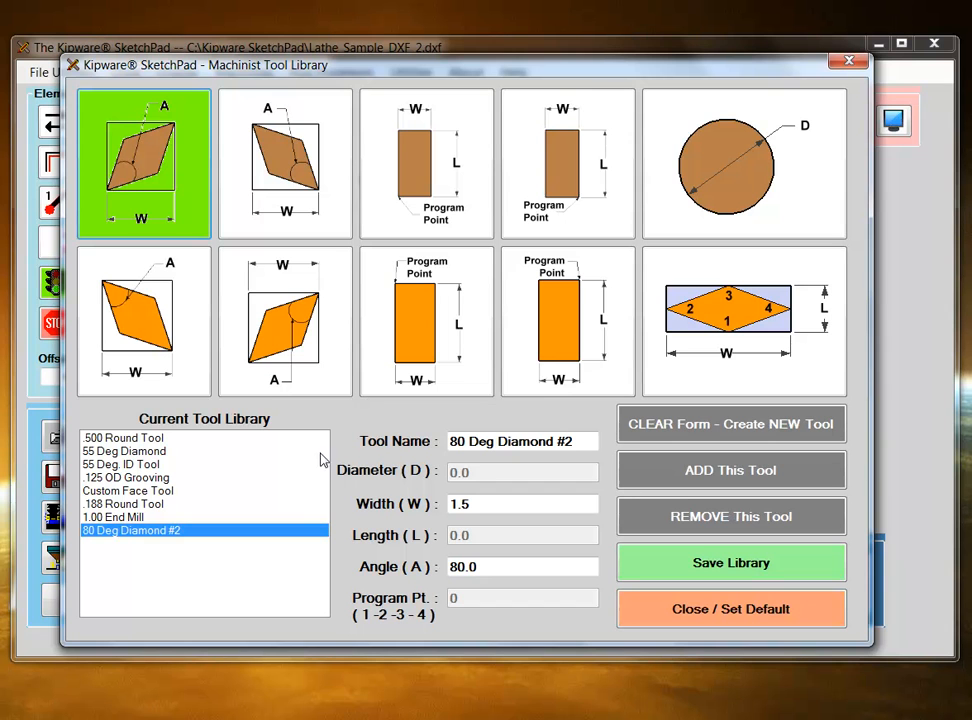
- Select the 55 Deg Diamond insert in the tool library and set it as default
left_click(124, 452)
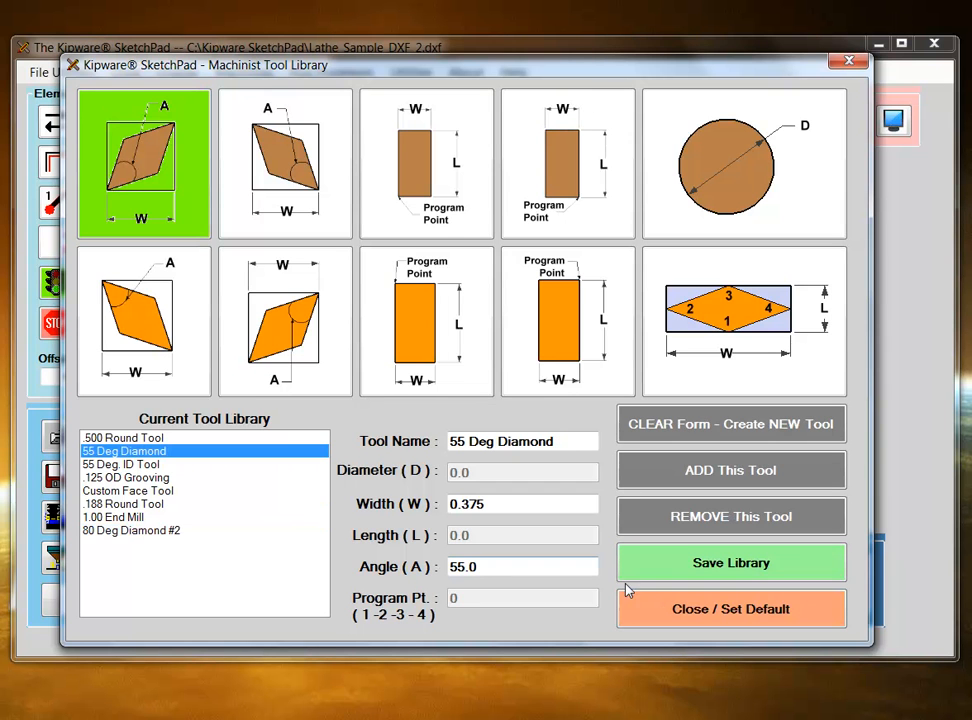
mouse_move(644, 608)
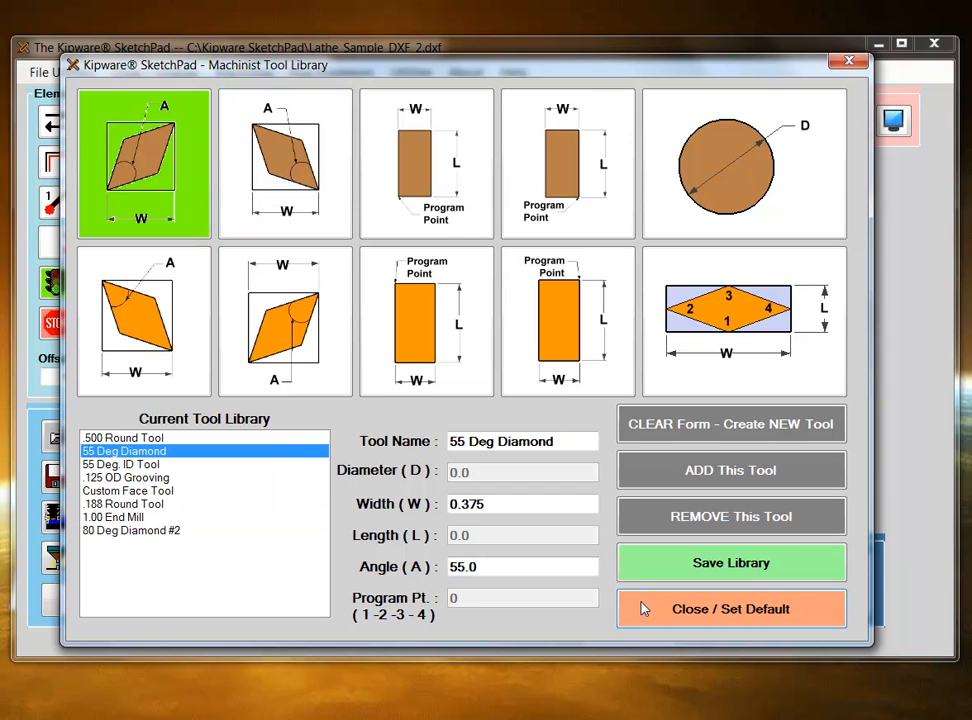
left_click(730, 608)
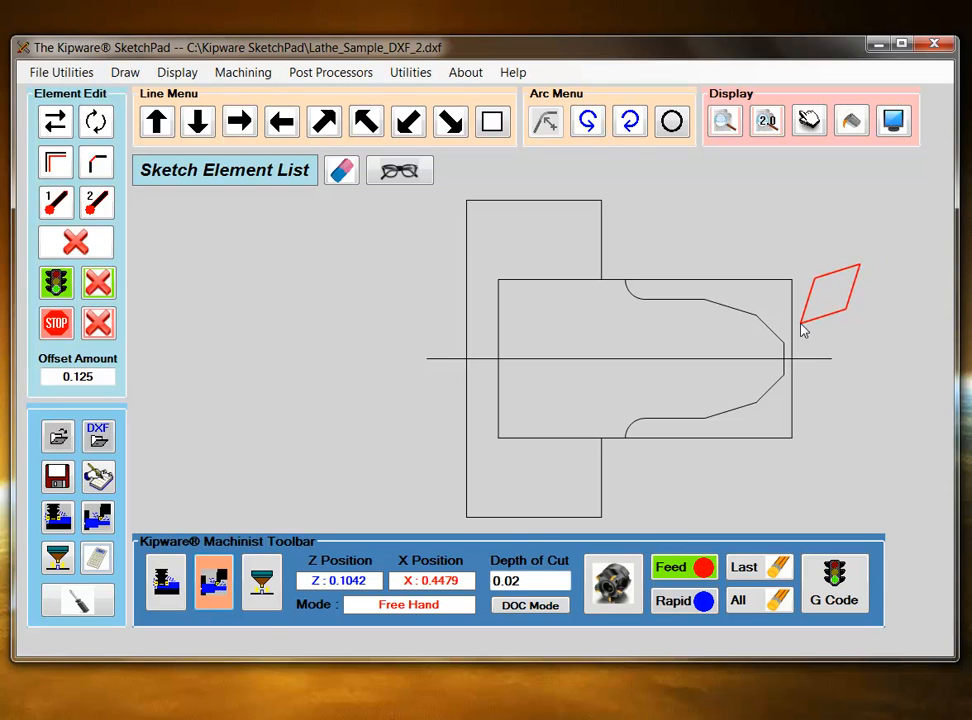
- Position the diamond tool outline below the part and set Depth of Cut to .075
left_click_drag(824, 310, 770, 356)
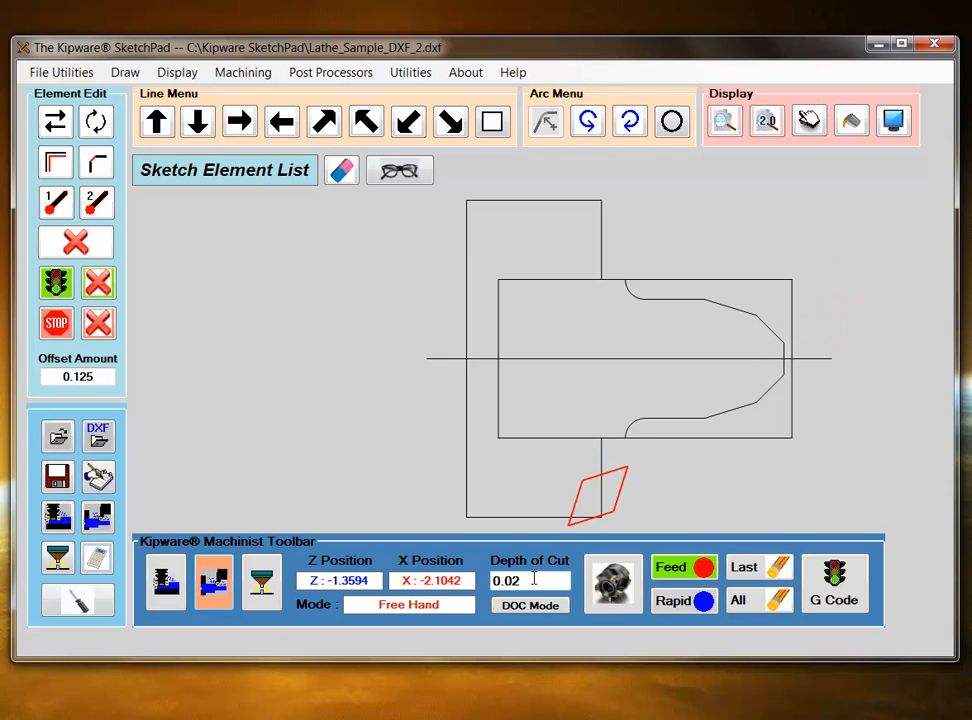
type(".075")
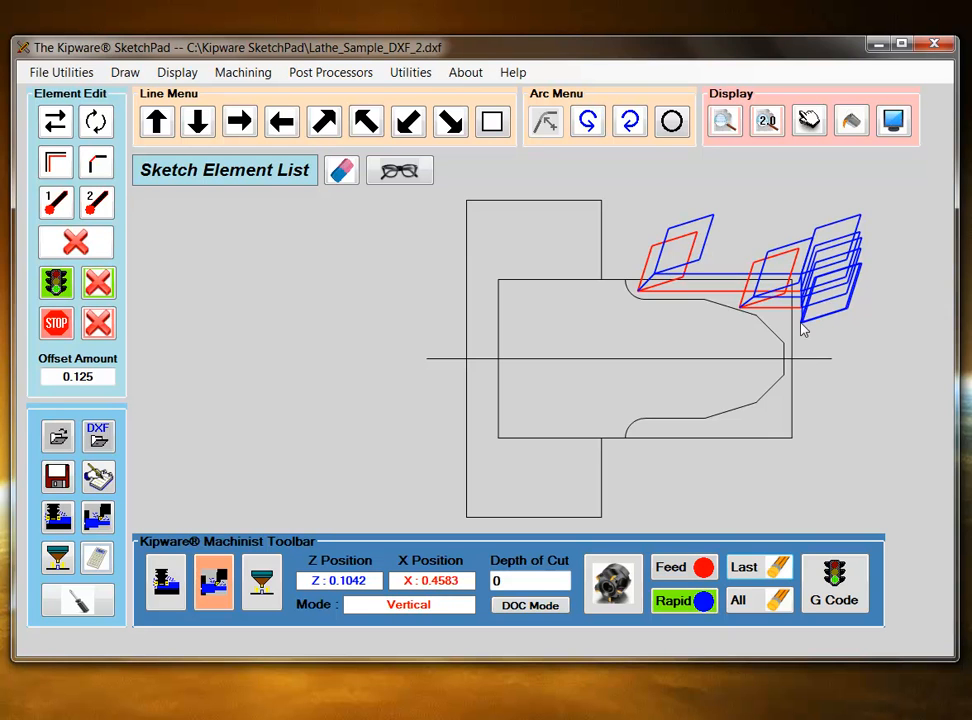
- Switch the tool moves to Feed and toggle Vertical/Horizontal mode for the roughing passes
left_click(672, 568)
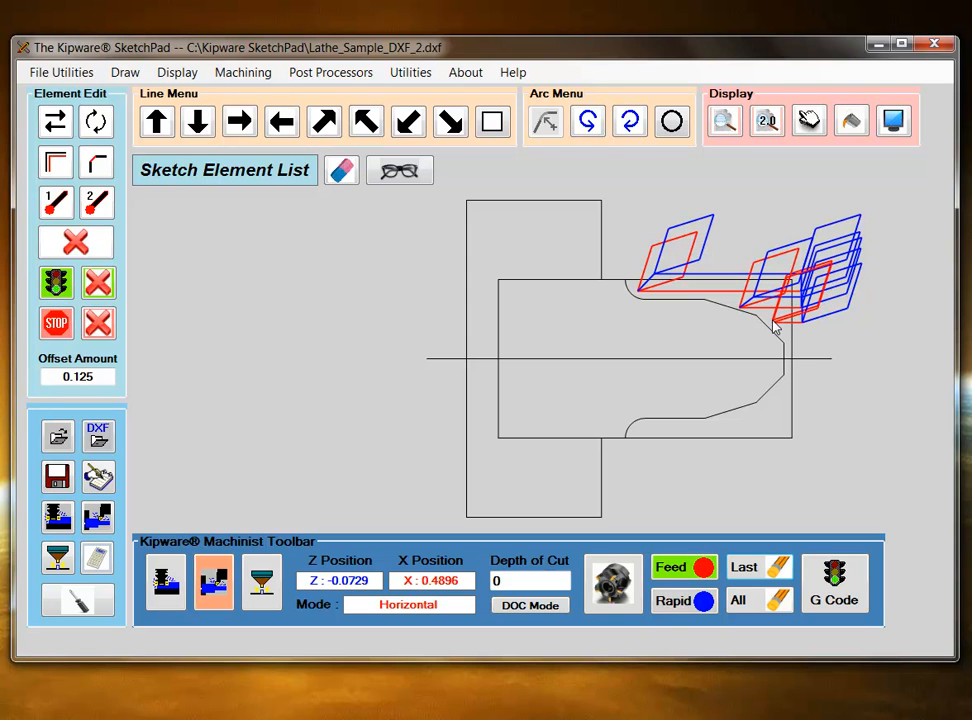
left_click(674, 600)
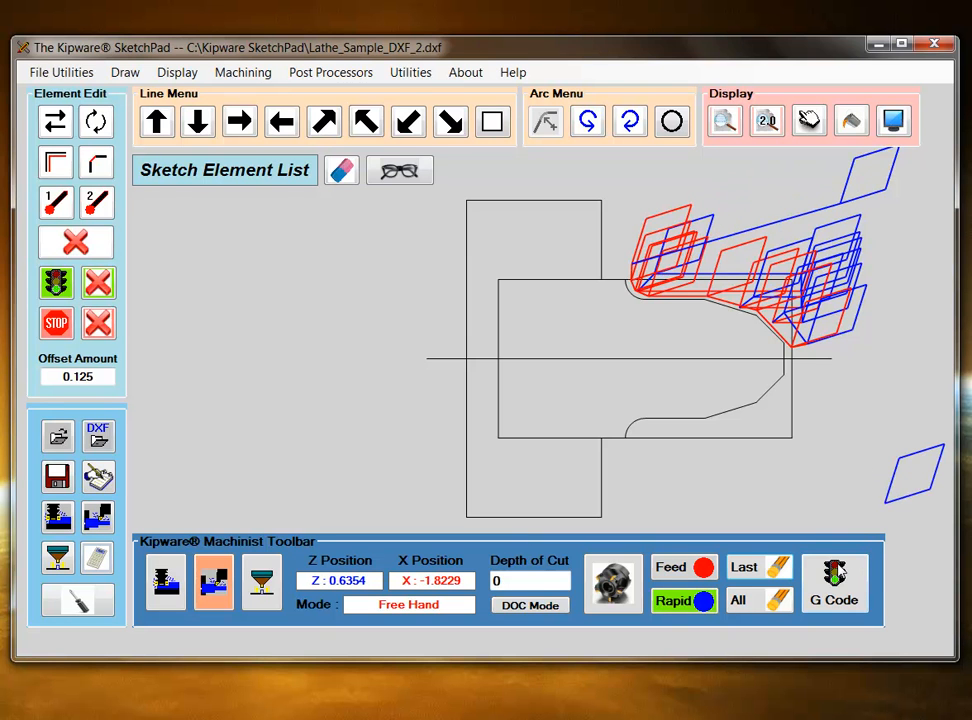
- Start creating a turning program from the finished roughing toolpath via G Code
left_click(834, 582)
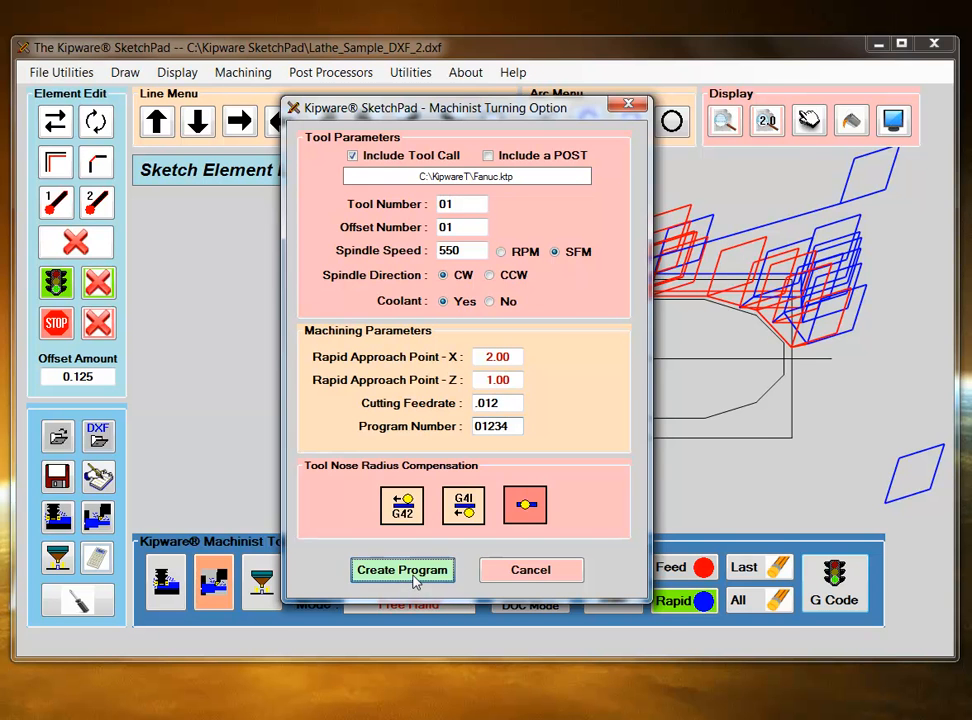
- Generate G-code program 01234 with tool 01, 550 SFM and .012 feedrate into the editor
left_click(402, 568)
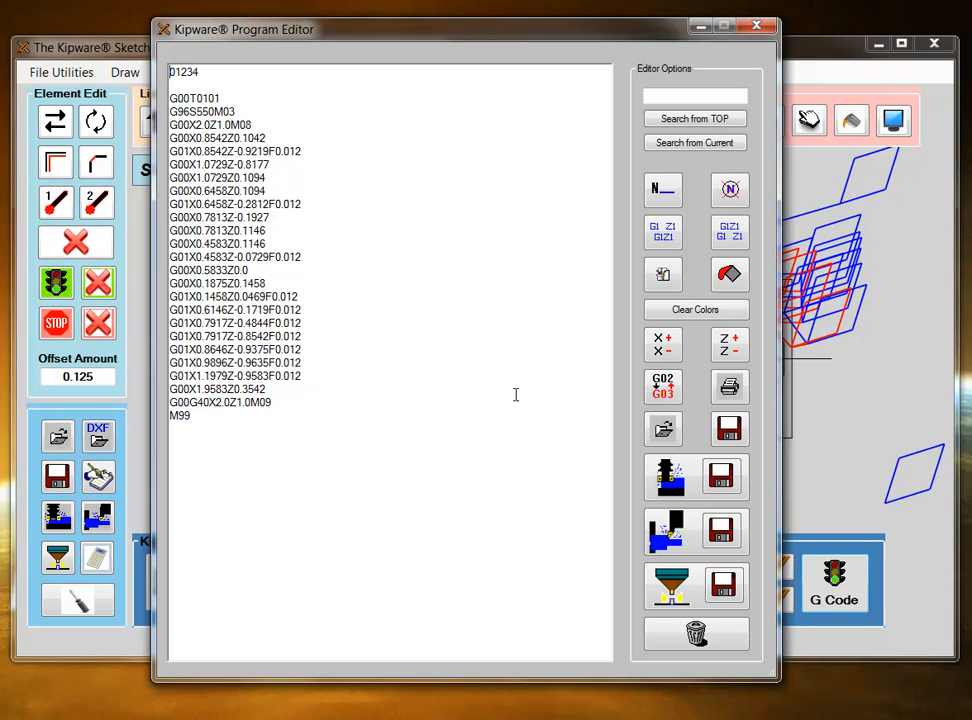
mouse_move(560, 400)
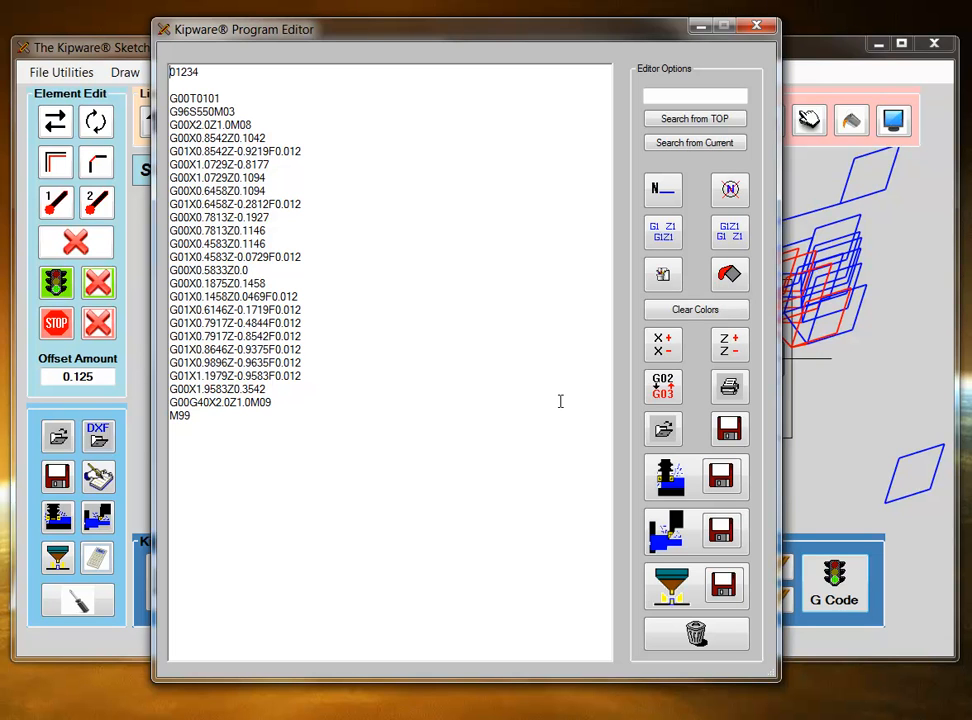